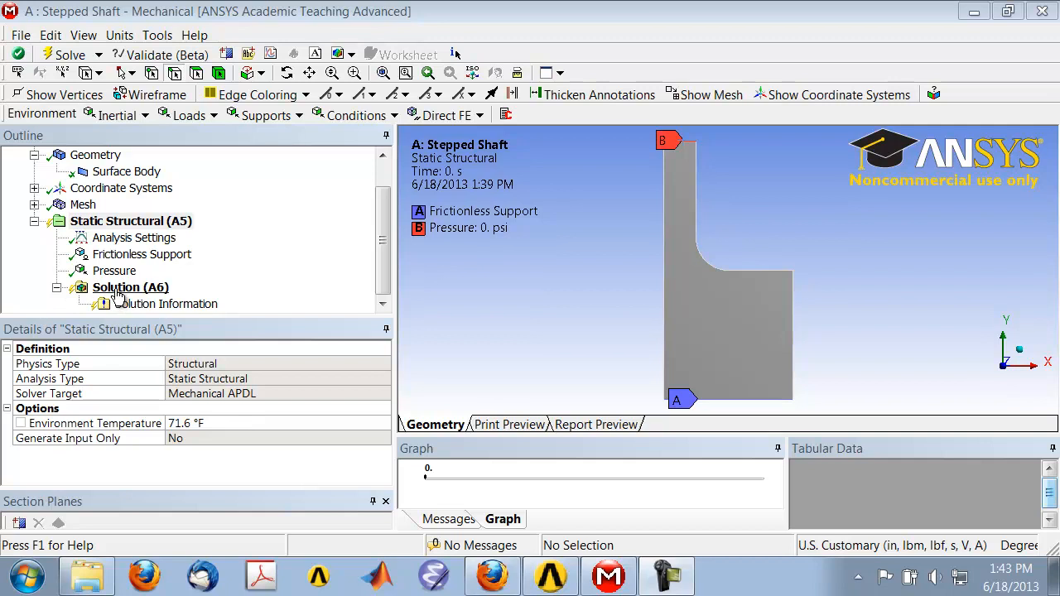
Step: Select Solution (A6) to show its adaptive refinement settings and Solve Required status
left_click(130, 287)
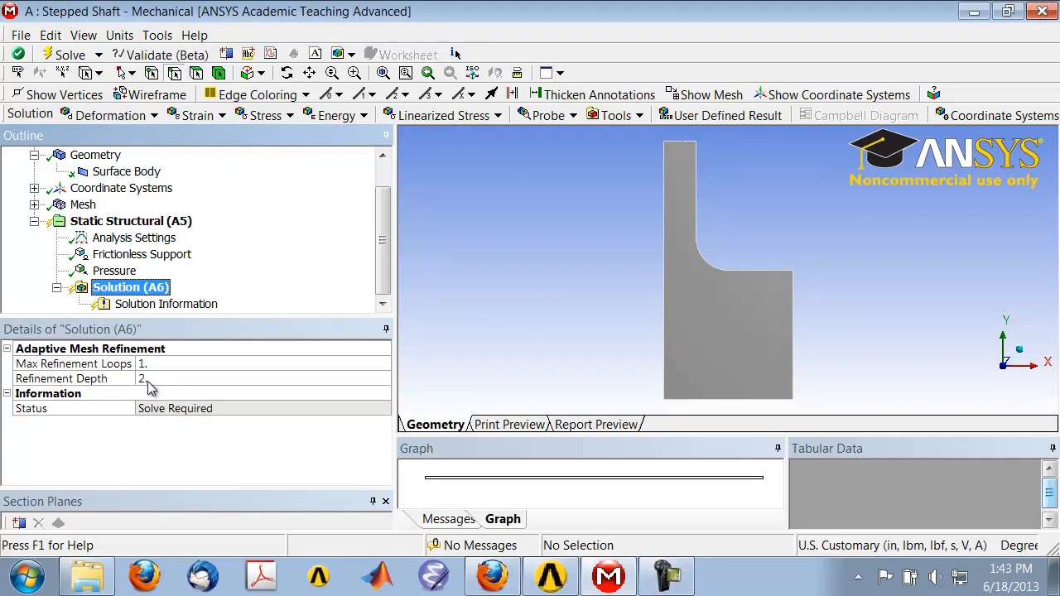
mouse_move(71, 54)
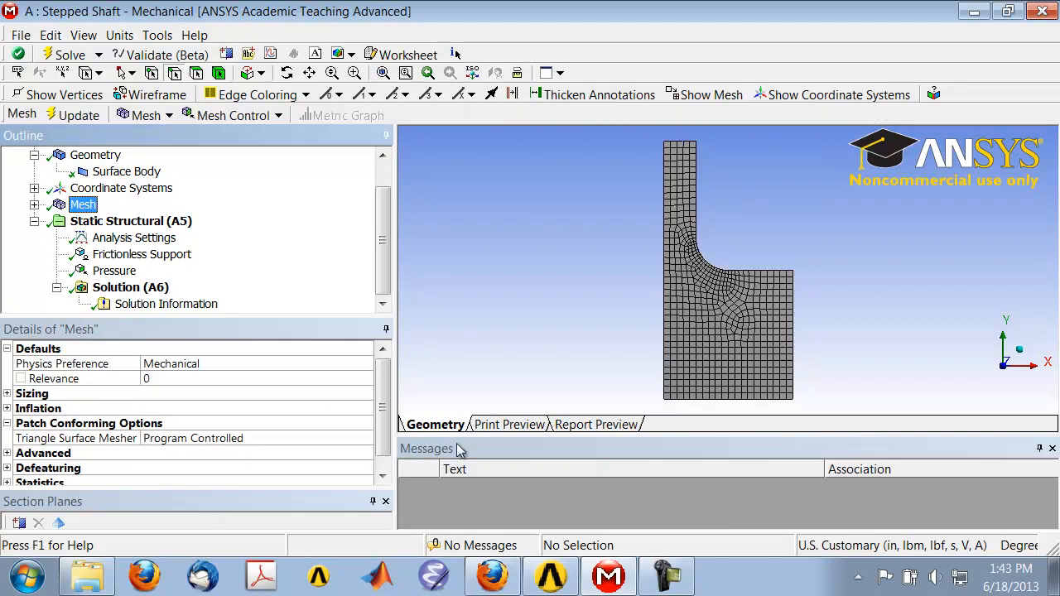
mouse_move(691, 434)
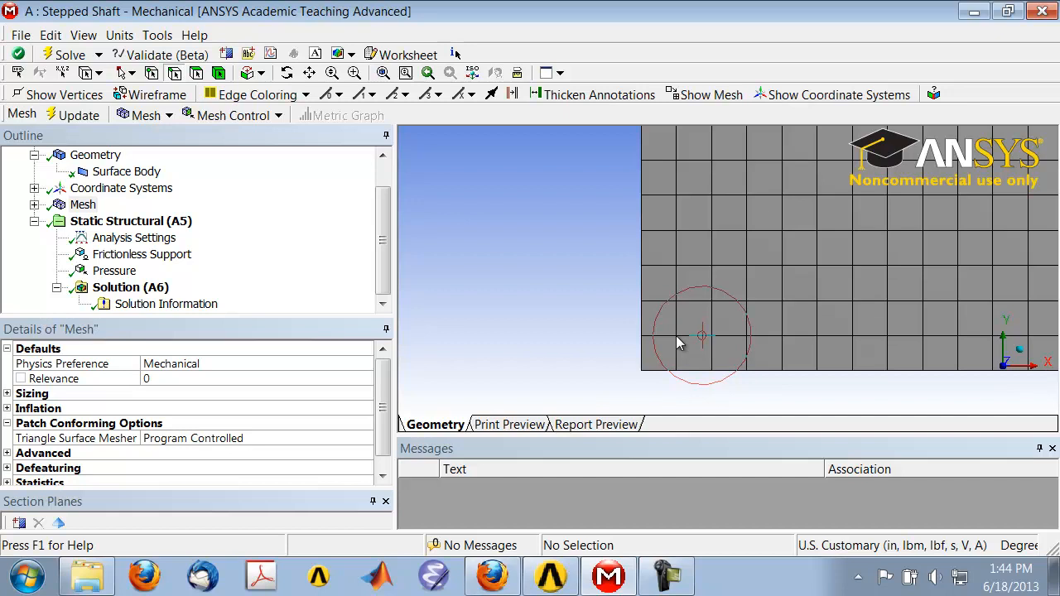
mouse_move(679, 346)
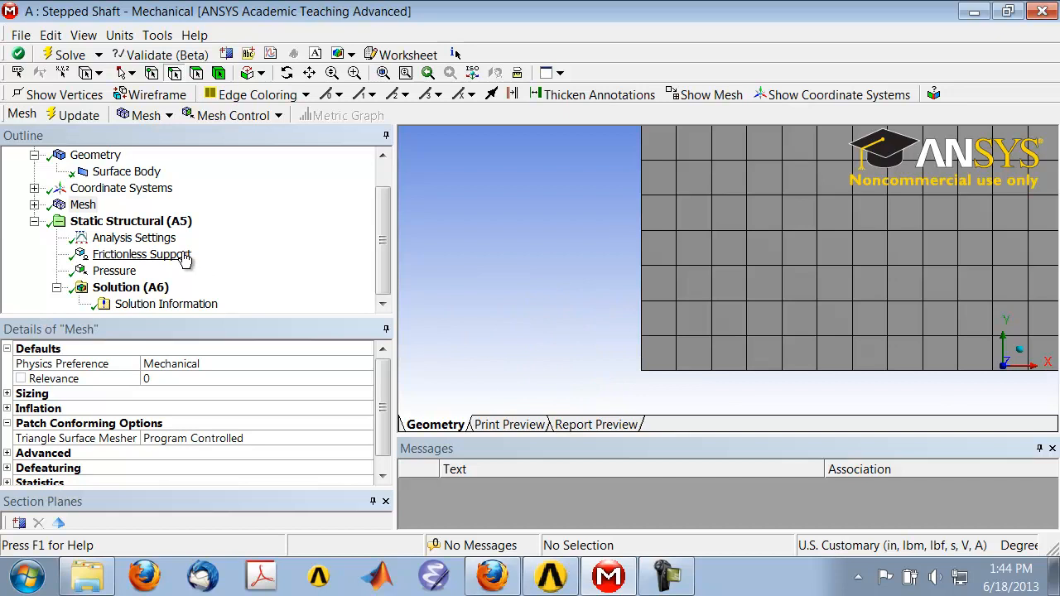
Step: Open the File menu to begin saving the stepped shaft project
left_click(21, 34)
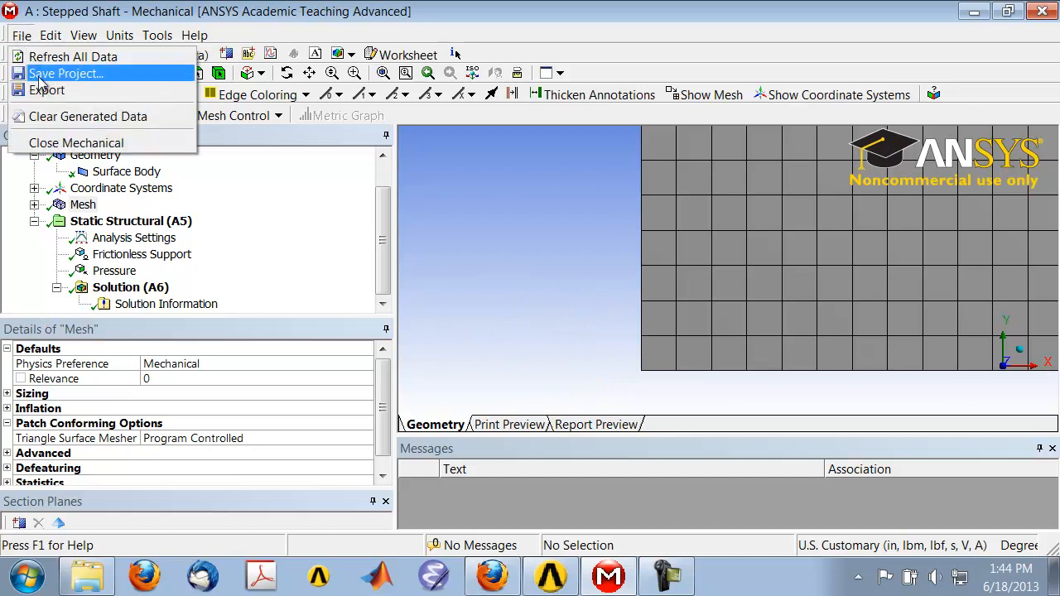